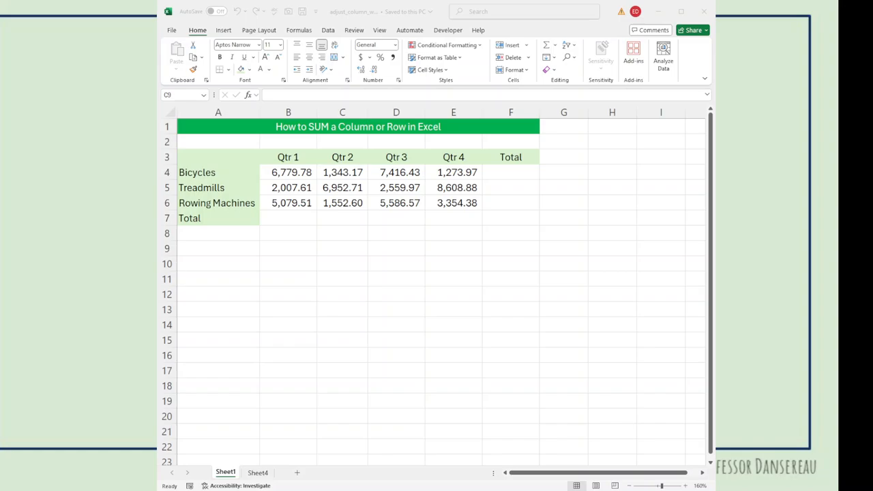
# Step: Enter =B4+B5+B6 in the Qtr 1 Total cell B7, giving 13,866.90
pyautogui.click(288, 218)
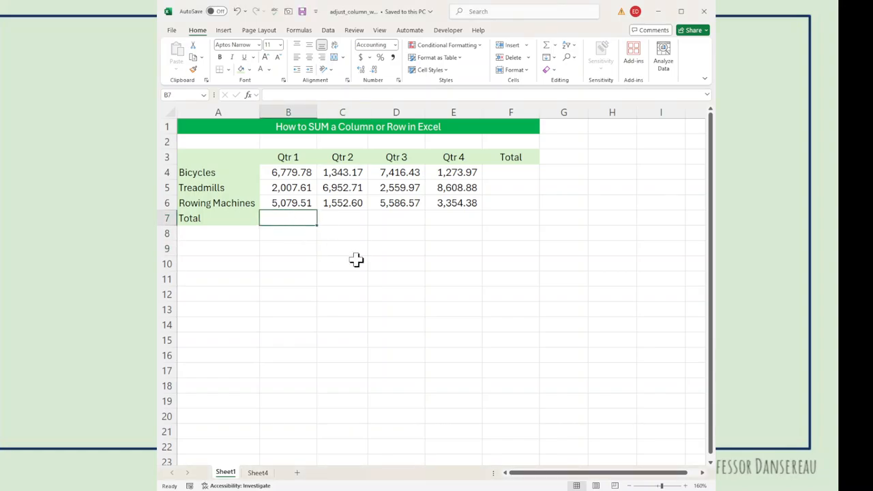
pyautogui.write('=')
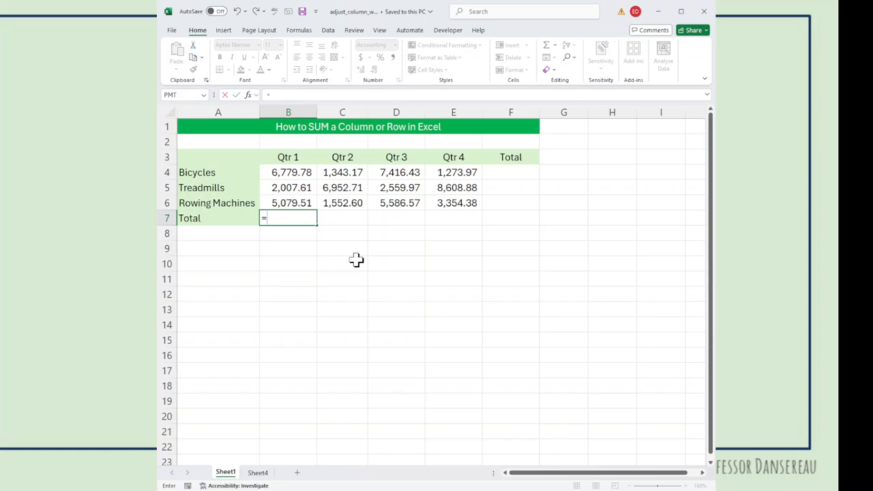
pyautogui.write('b4')
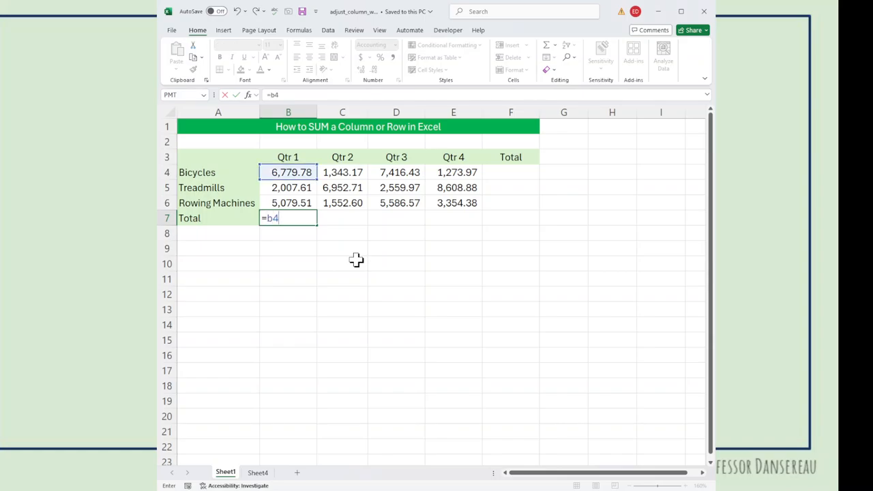
pyautogui.write('+')
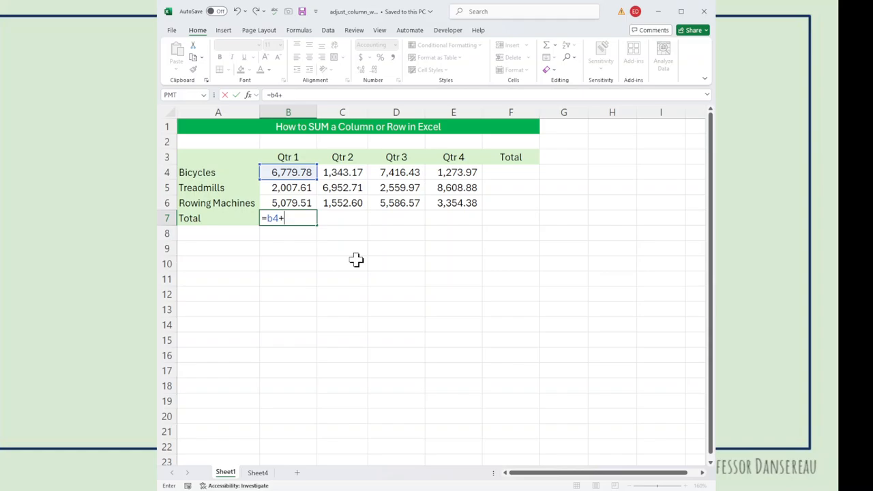
pyautogui.click(292, 189)
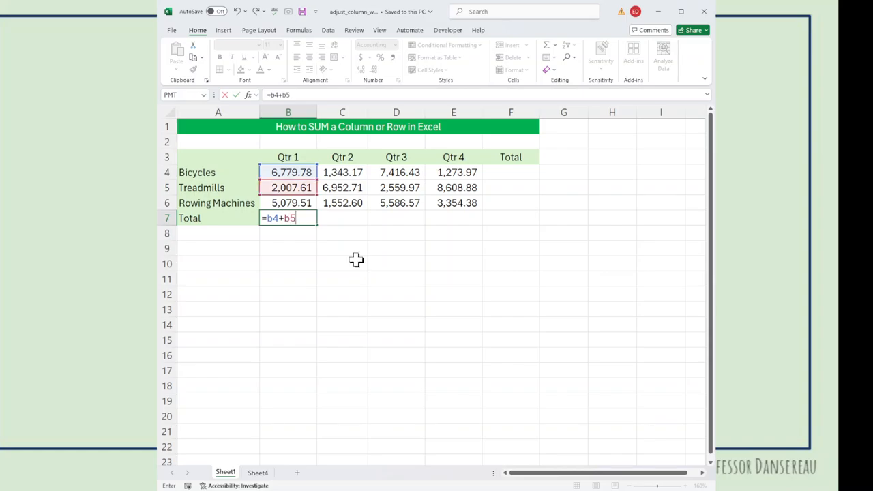
pyautogui.write('+b')
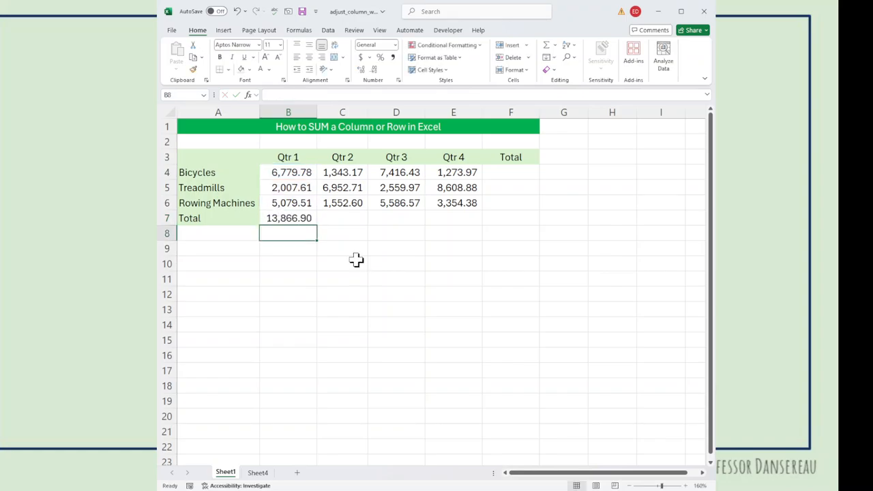
pyautogui.moveTo(288, 172); pyautogui.dragTo(288, 188)
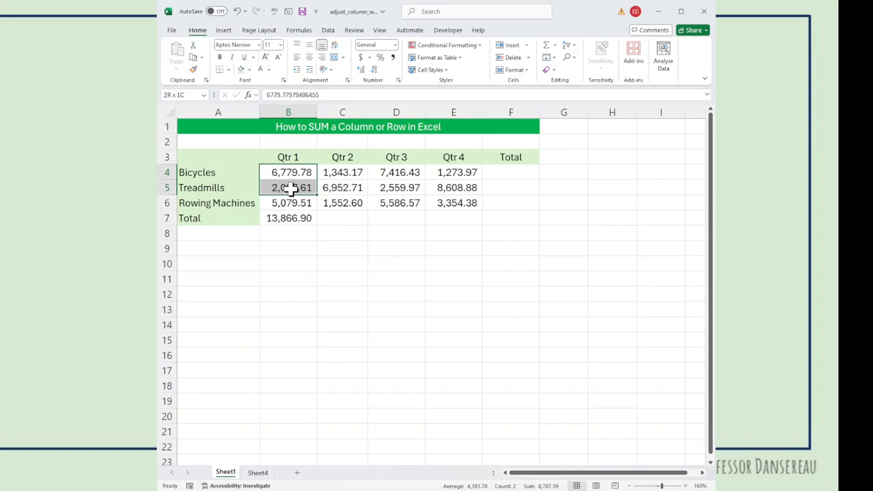
# Step: Enter a formula adding C4, C5 and C6 in C7, giving 9,848.47
pyautogui.click(341, 218)
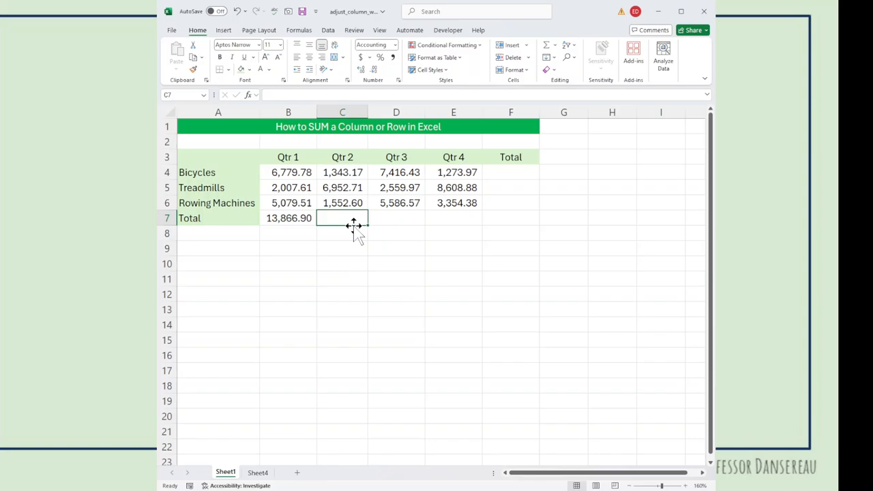
pyautogui.write('=C4+')
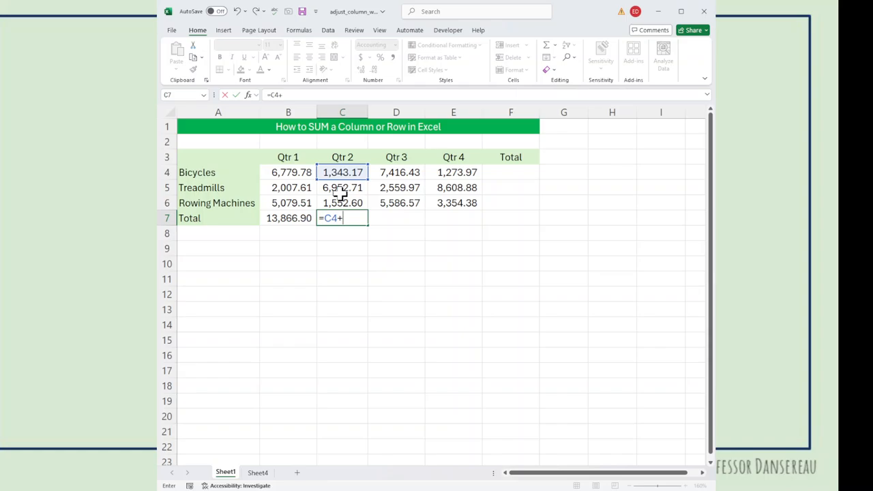
pyautogui.click(341, 189)
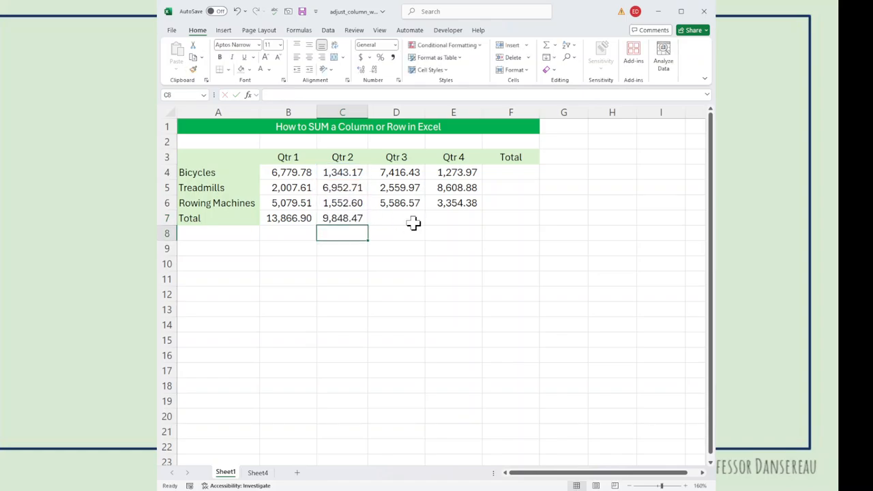
pyautogui.moveTo(342, 172); pyautogui.dragTo(341, 202)
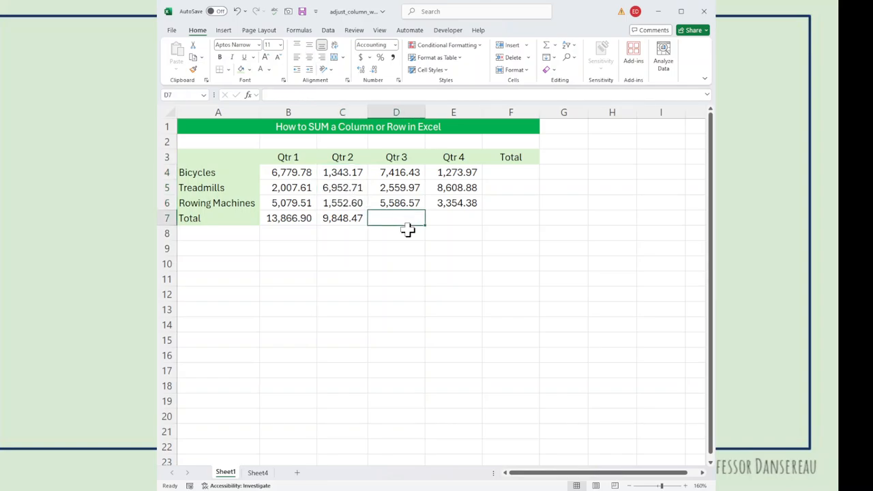
# Step: Enter =SUM(D4:D6) in the Qtr 3 Total cell D7, giving 15,562.97
pyautogui.write('=')
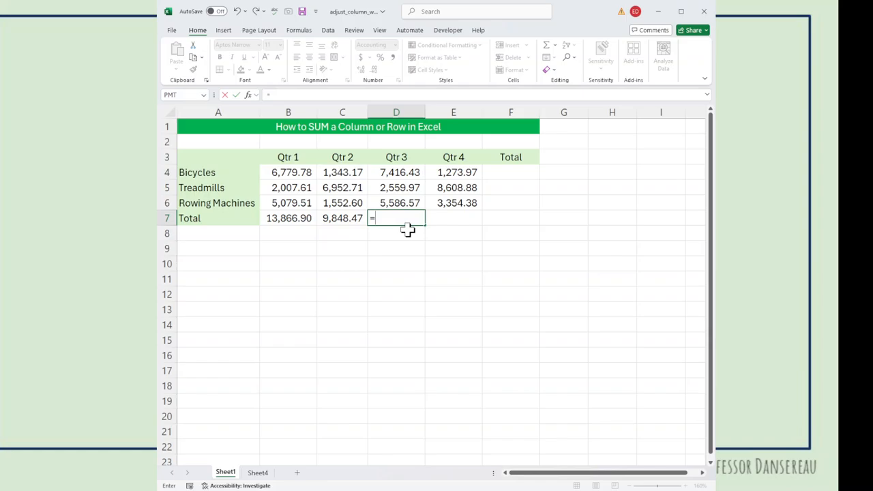
pyautogui.write('sum')
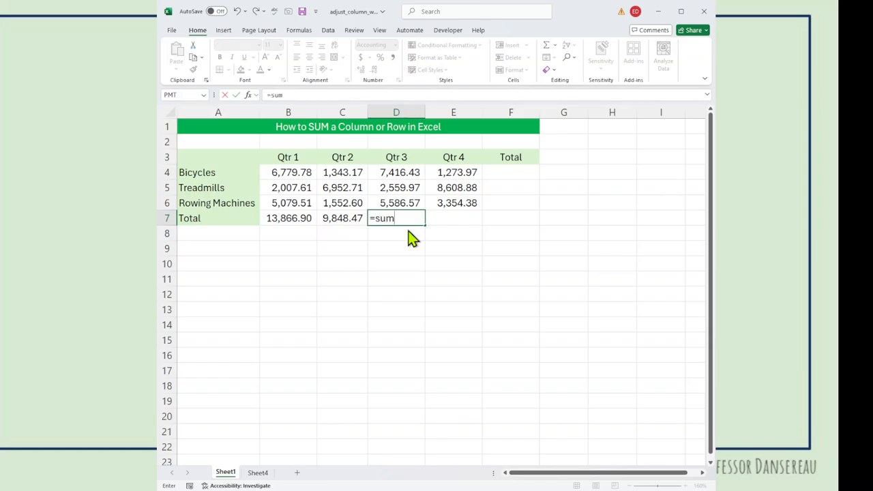
pyautogui.moveTo(396, 172); pyautogui.dragTo(396, 189)
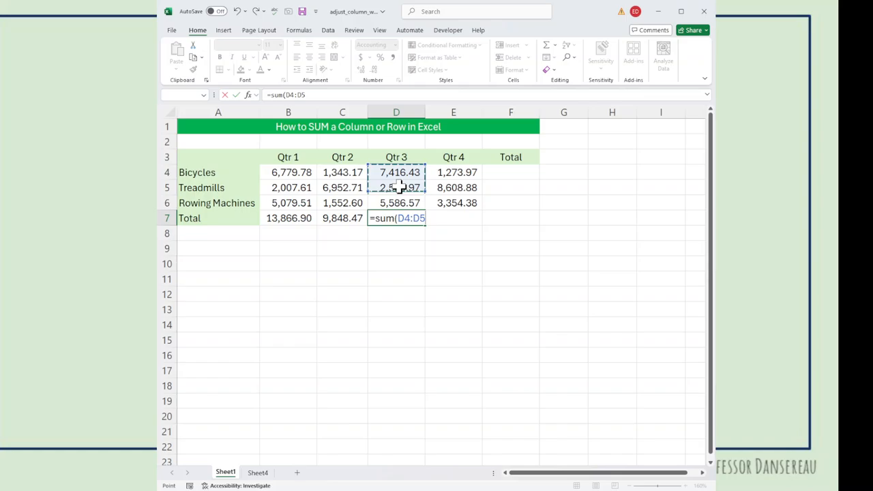
pyautogui.moveTo(399, 189); pyautogui.dragTo(399, 201)
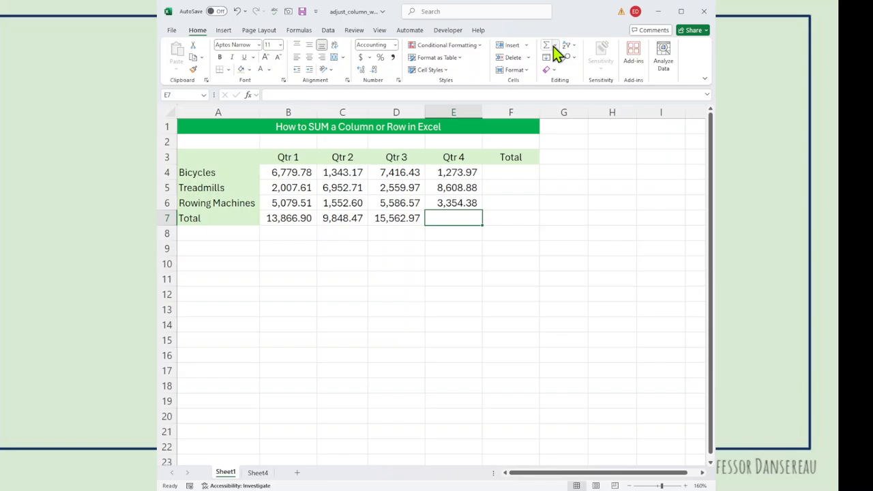
pyautogui.moveTo(572, 63)
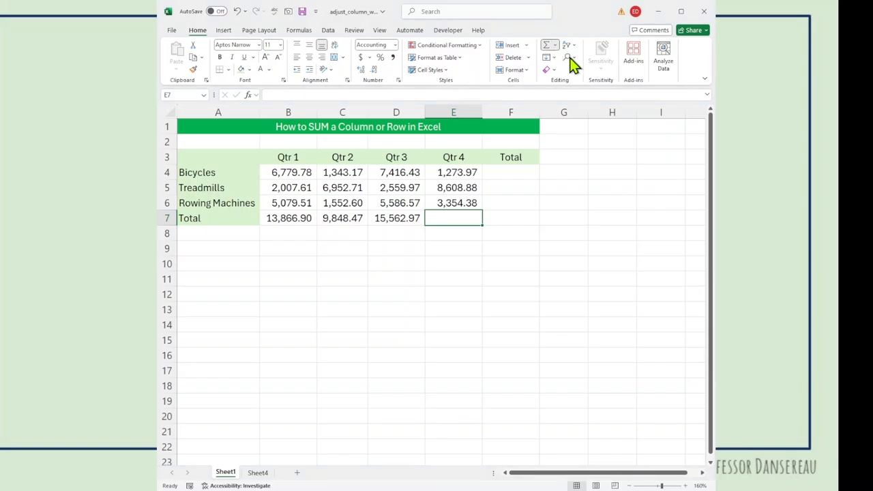
# Step: AutoSum the Qtr 4 figures into E7, giving 13,237.23
pyautogui.click(546, 45)
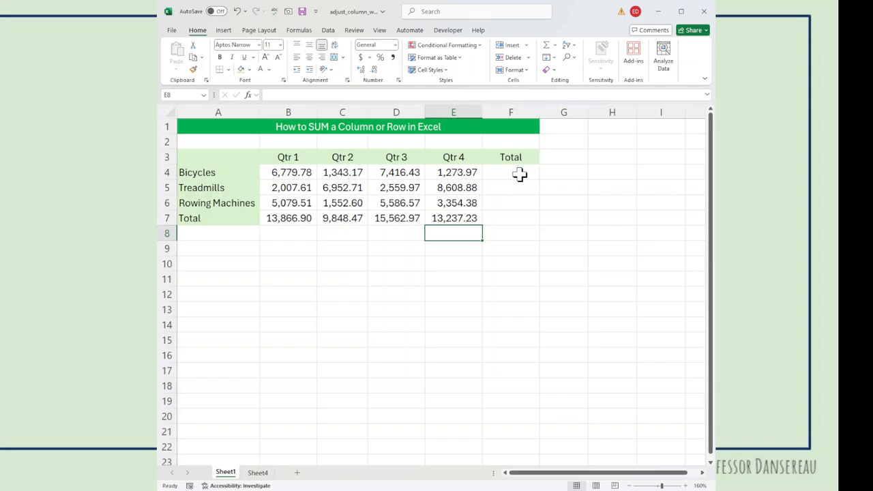
pyautogui.moveTo(515, 219)
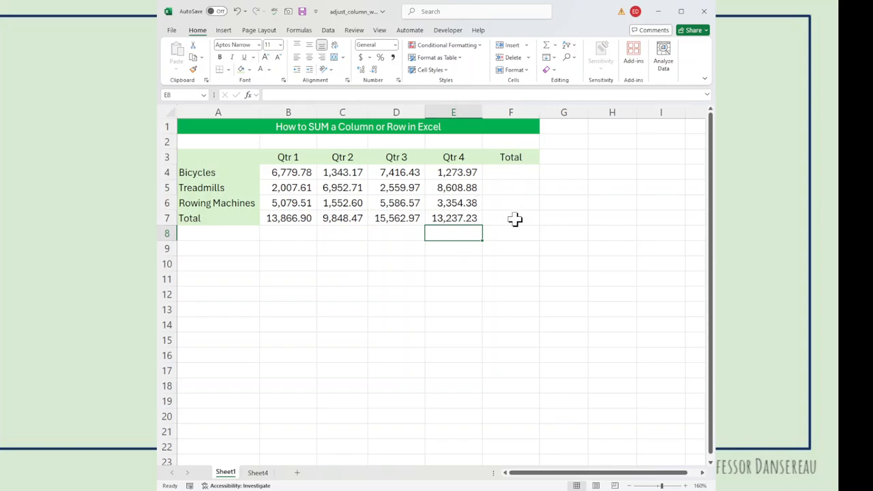
pyautogui.moveTo(498, 213)
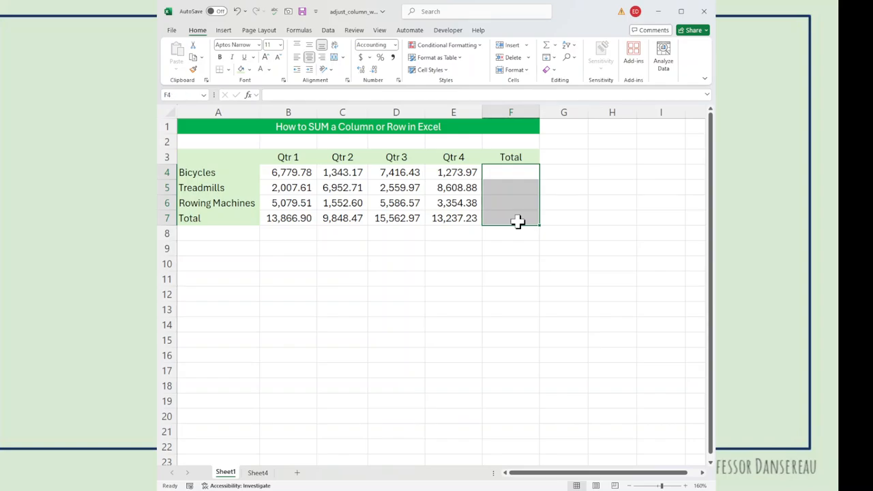
pyautogui.moveTo(510, 178)
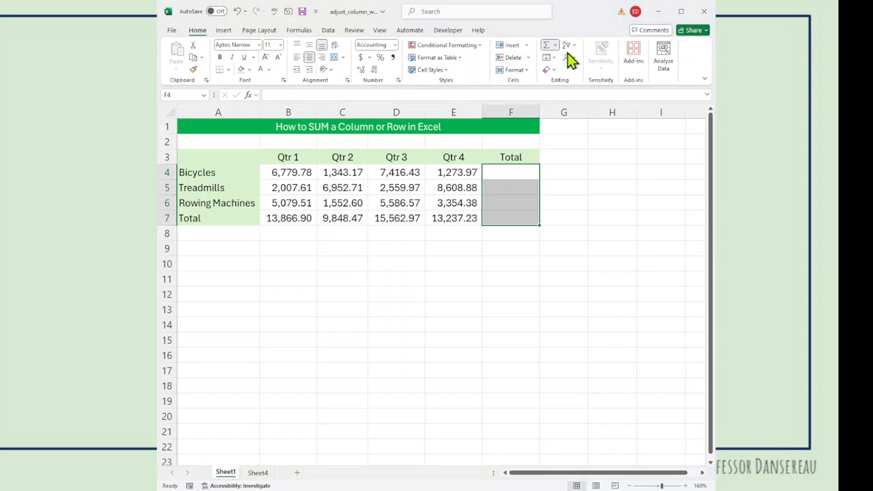
# Step: AutoSum rows into F4:F7: 16,813.35, 20,129.17, 15,573.06 and grand total 52,515.57
pyautogui.click(545, 45)
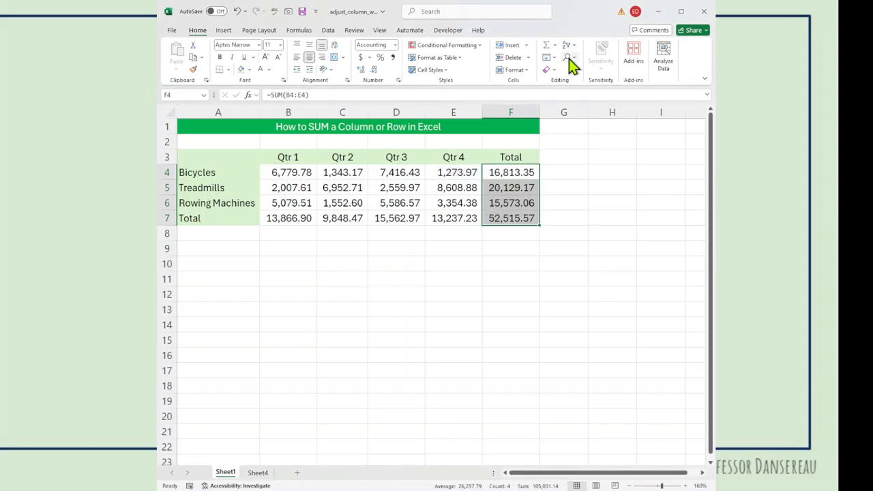
pyautogui.moveTo(579, 234)
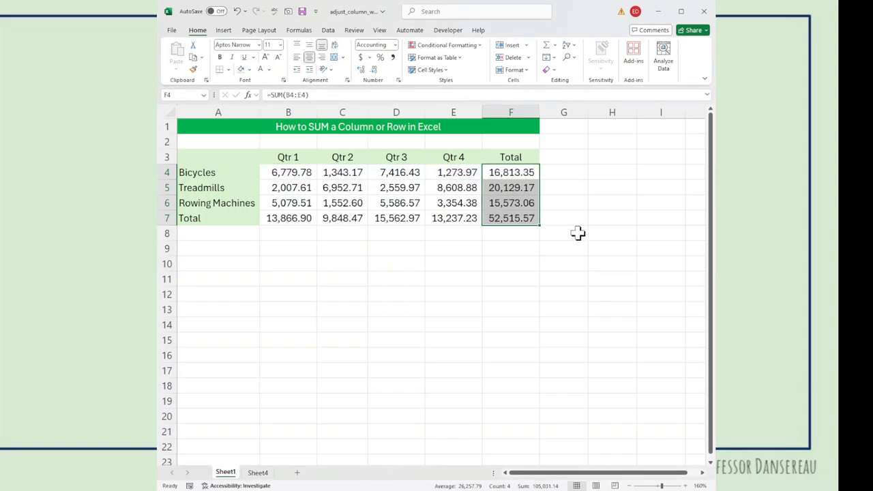
pyautogui.click(563, 232)
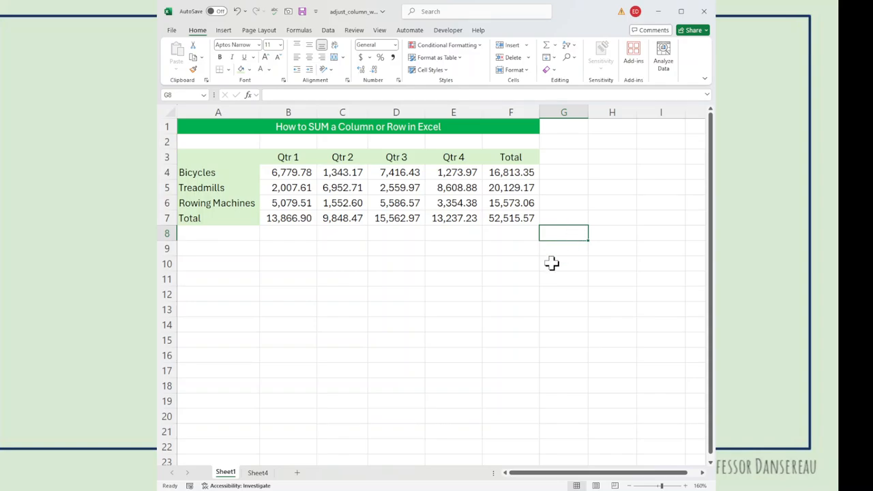
pyautogui.moveTo(521, 355)
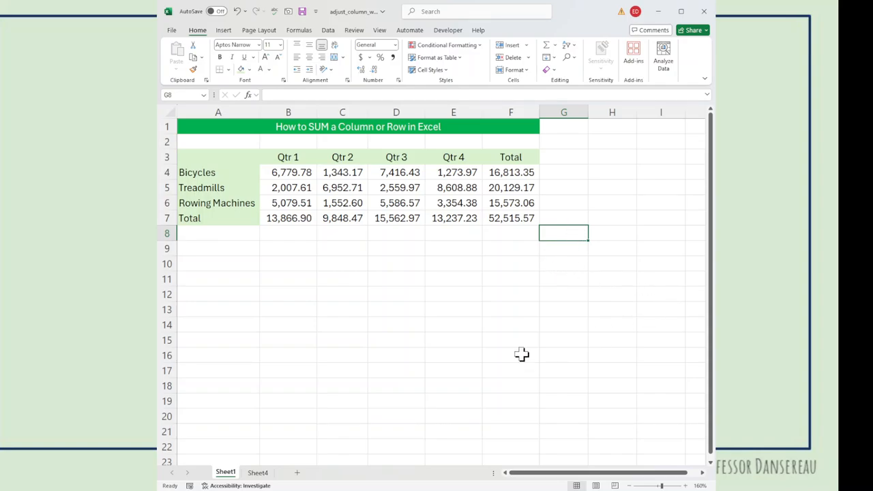